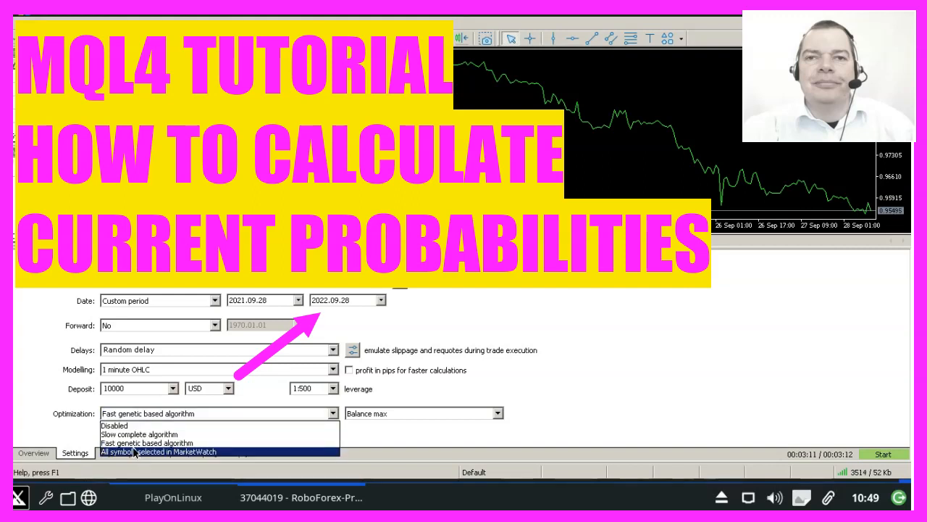
Step: Review the expert's input parameters, then launch the fast genetic optimization
{"action": "left_click", "coordinate": [112, 453]}
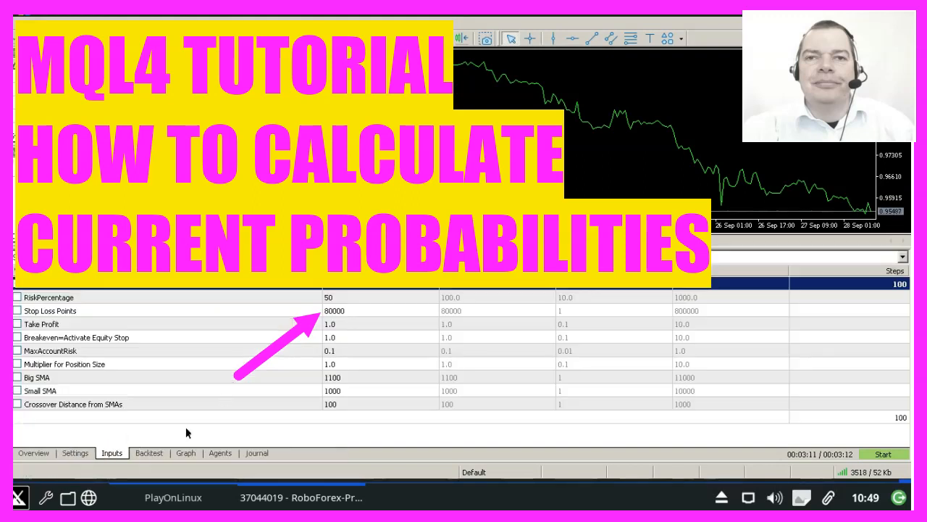
{"action": "left_click", "coordinate": [882, 454]}
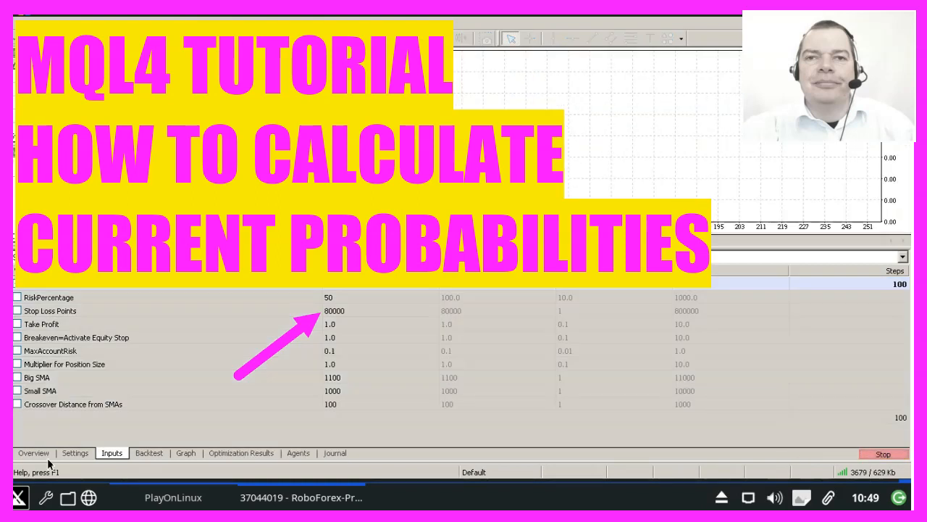
Step: Wait for all 100 passes to complete, then view the optimization results table ranked by profit
{"action": "left_click", "coordinate": [297, 453]}
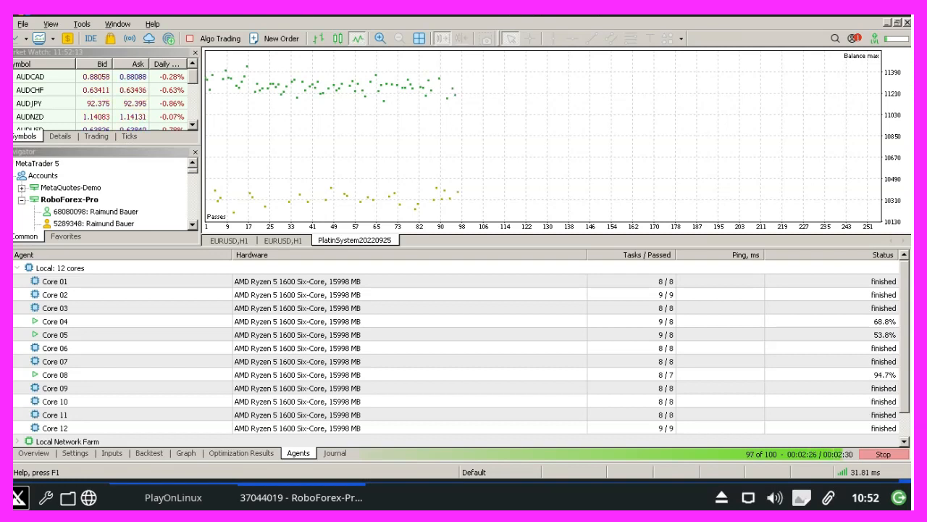
{"action": "left_click", "coordinate": [241, 453]}
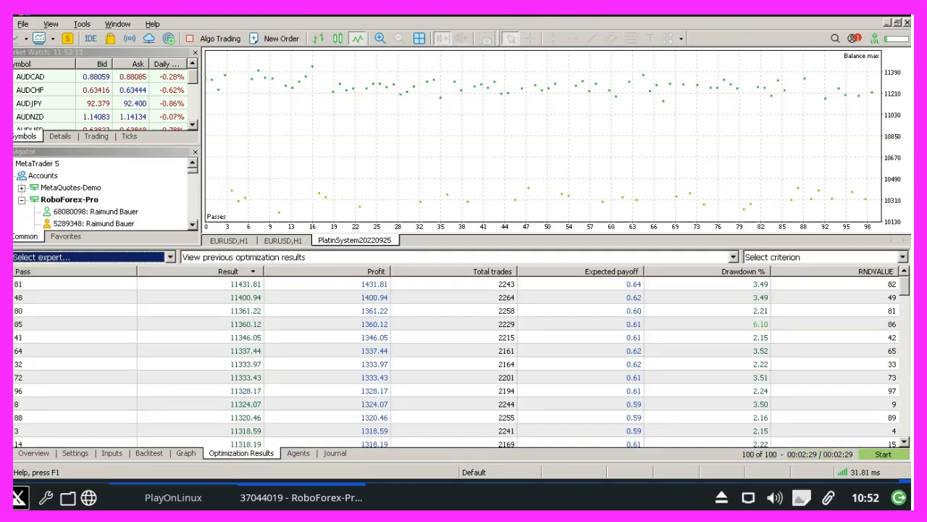